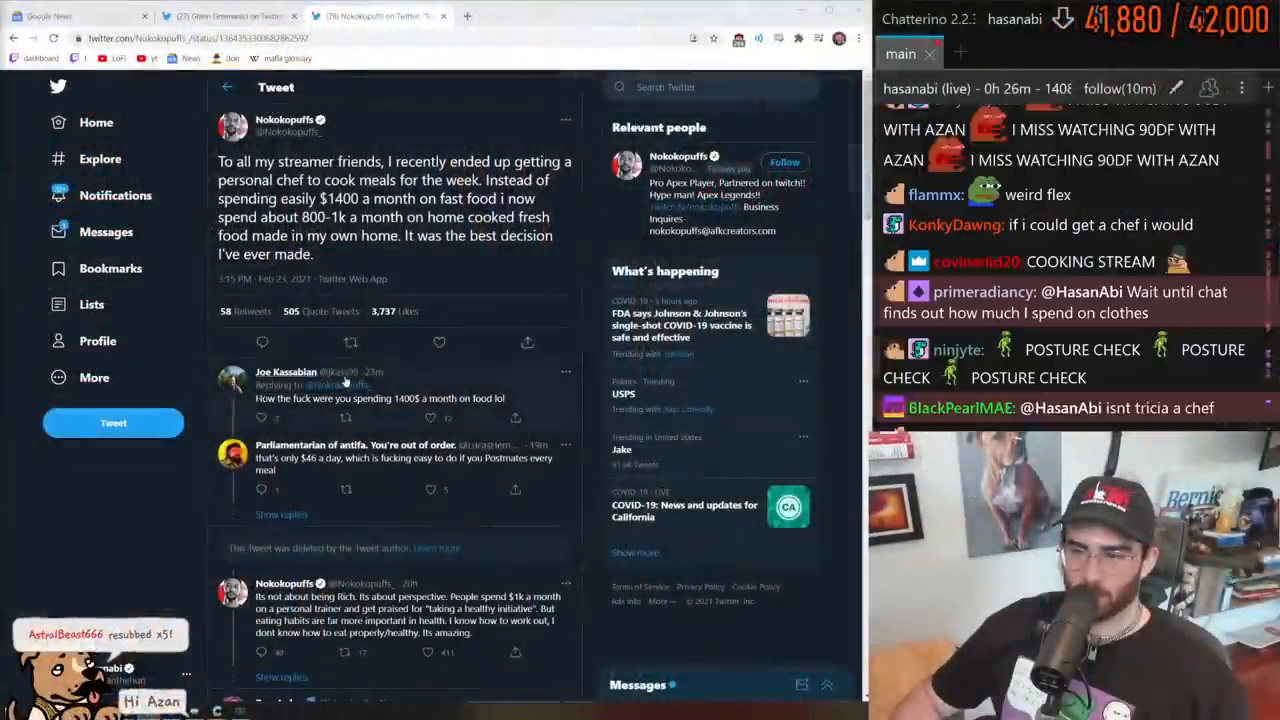
Select the tweet's sentences about spending 1k a month on food.
scroll("down", 3)
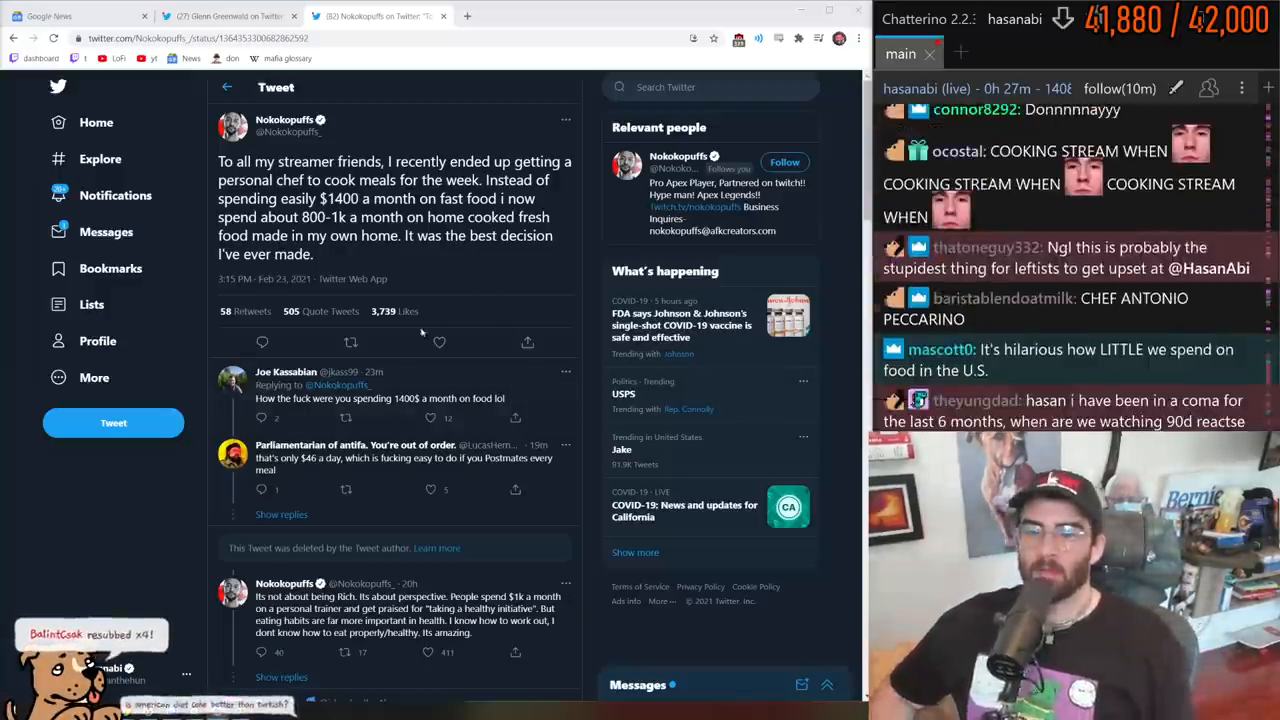
scroll("down", 3)
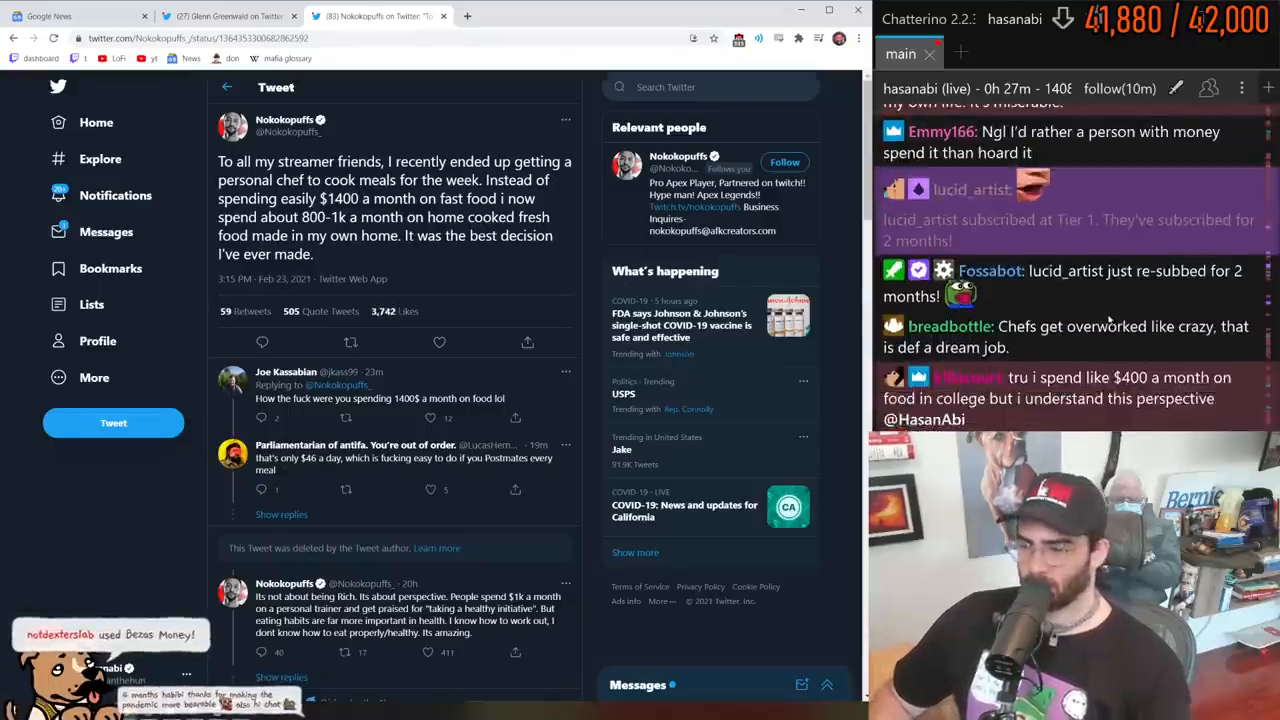
scroll("down", 3)
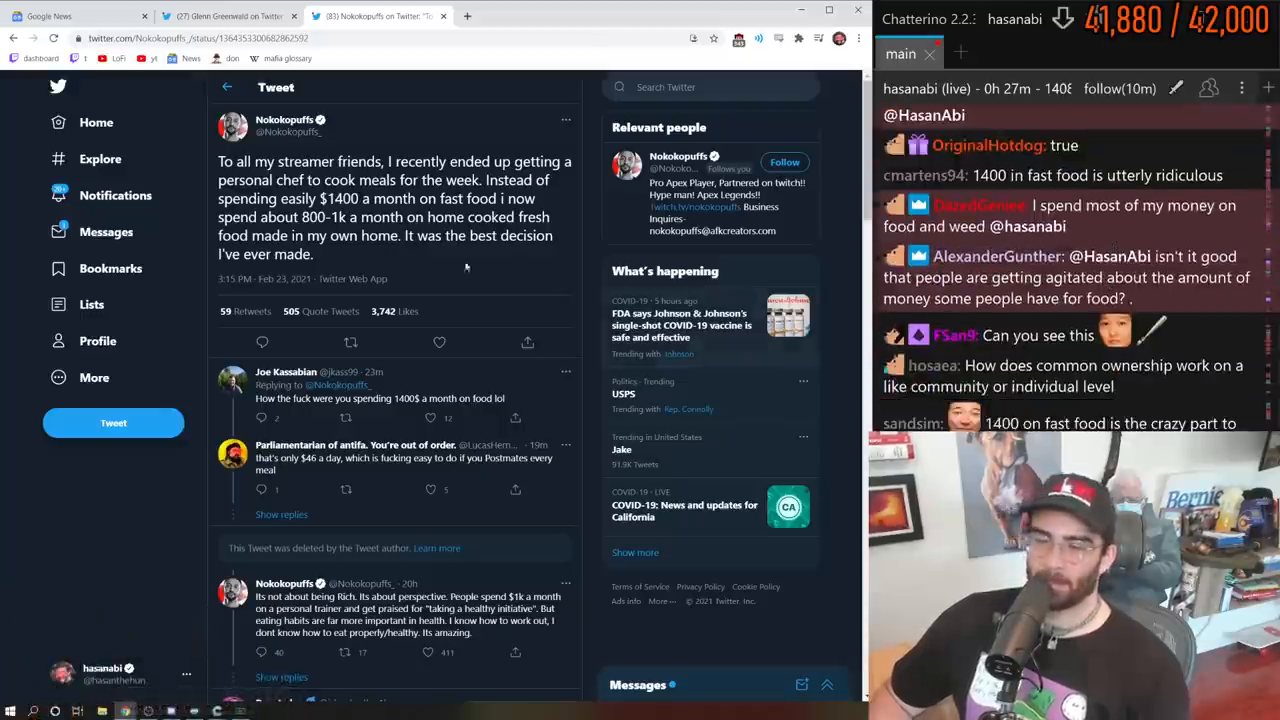
left_click_drag(322, 198, 310, 235)
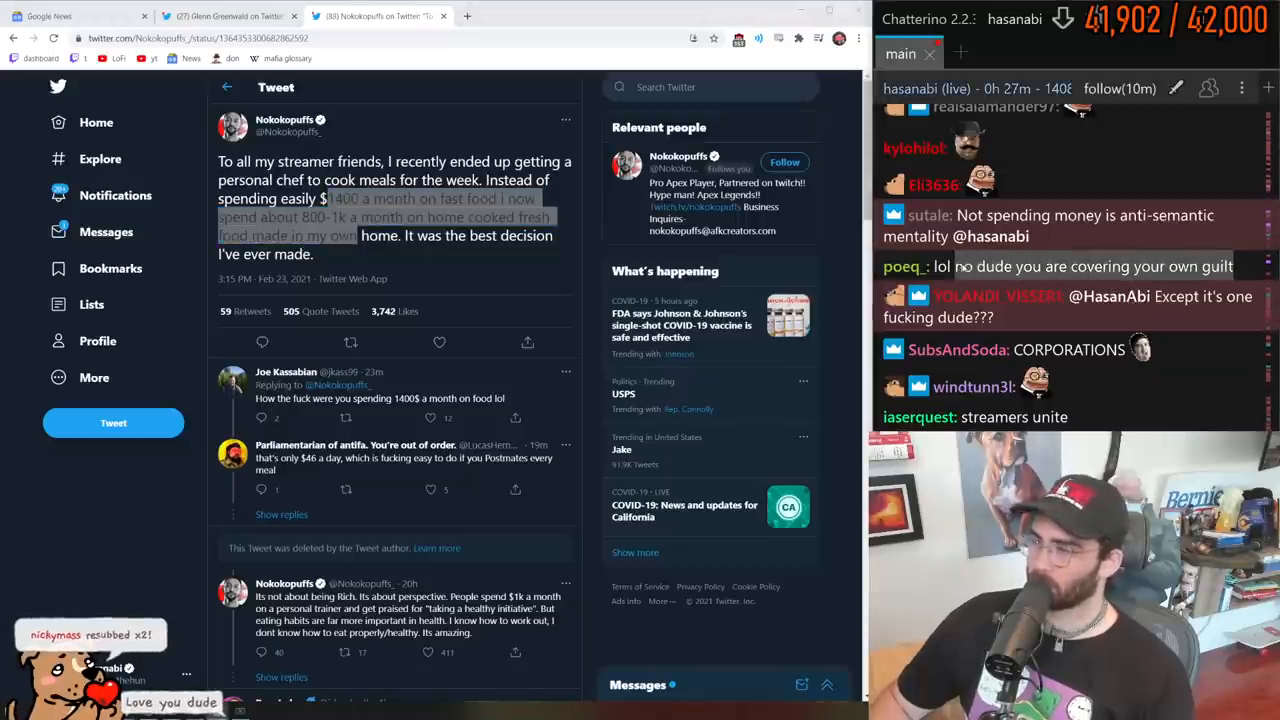
scroll("down", 3)
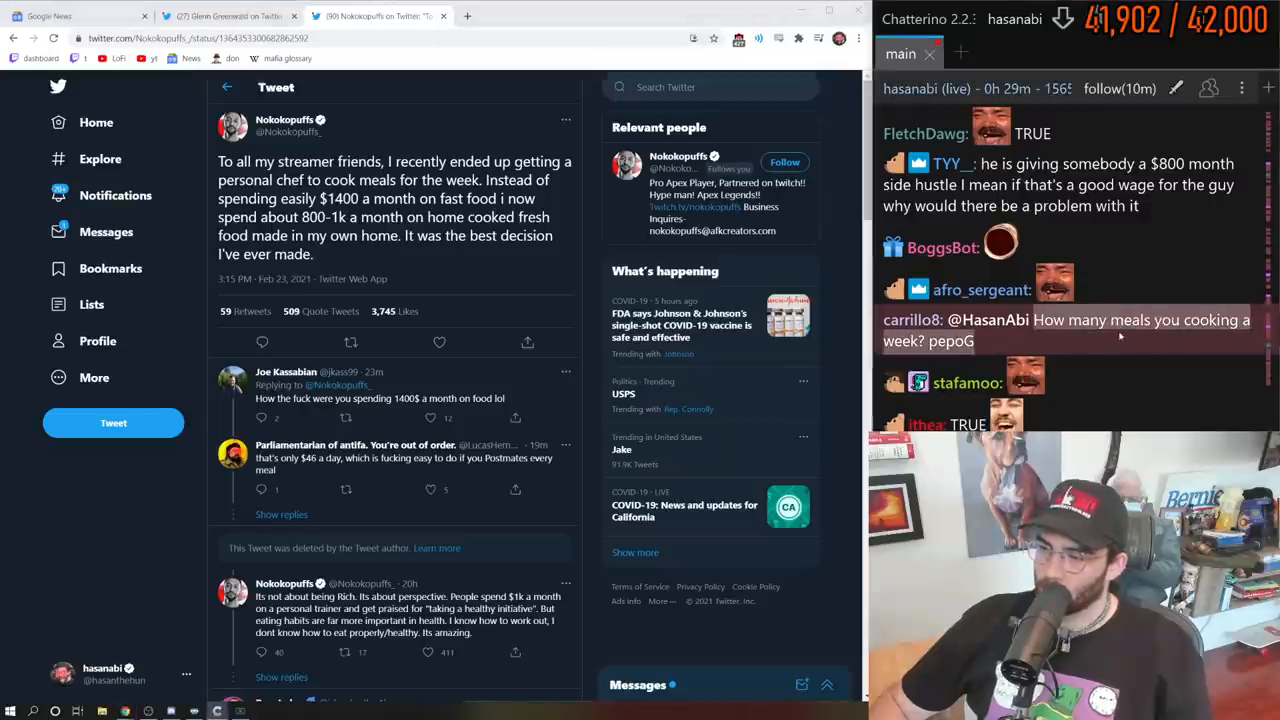
scroll("down", 3)
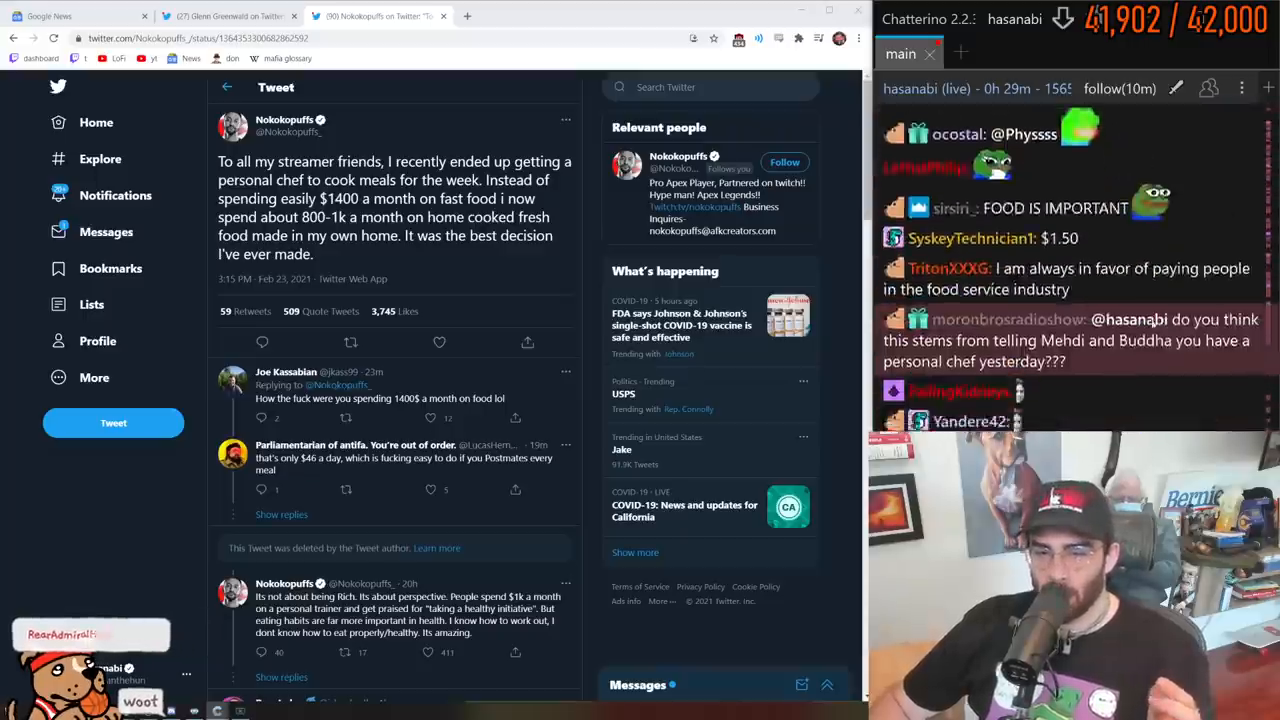
scroll("down", 3)
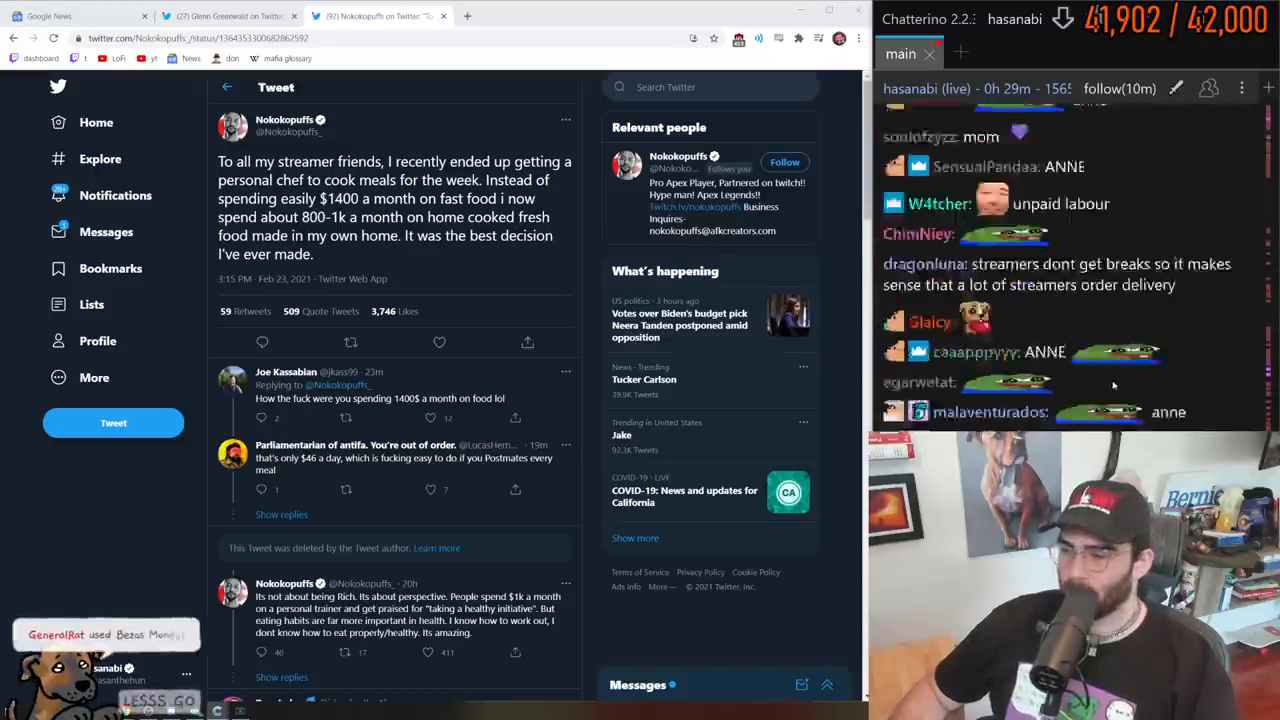
scroll("down", 3)
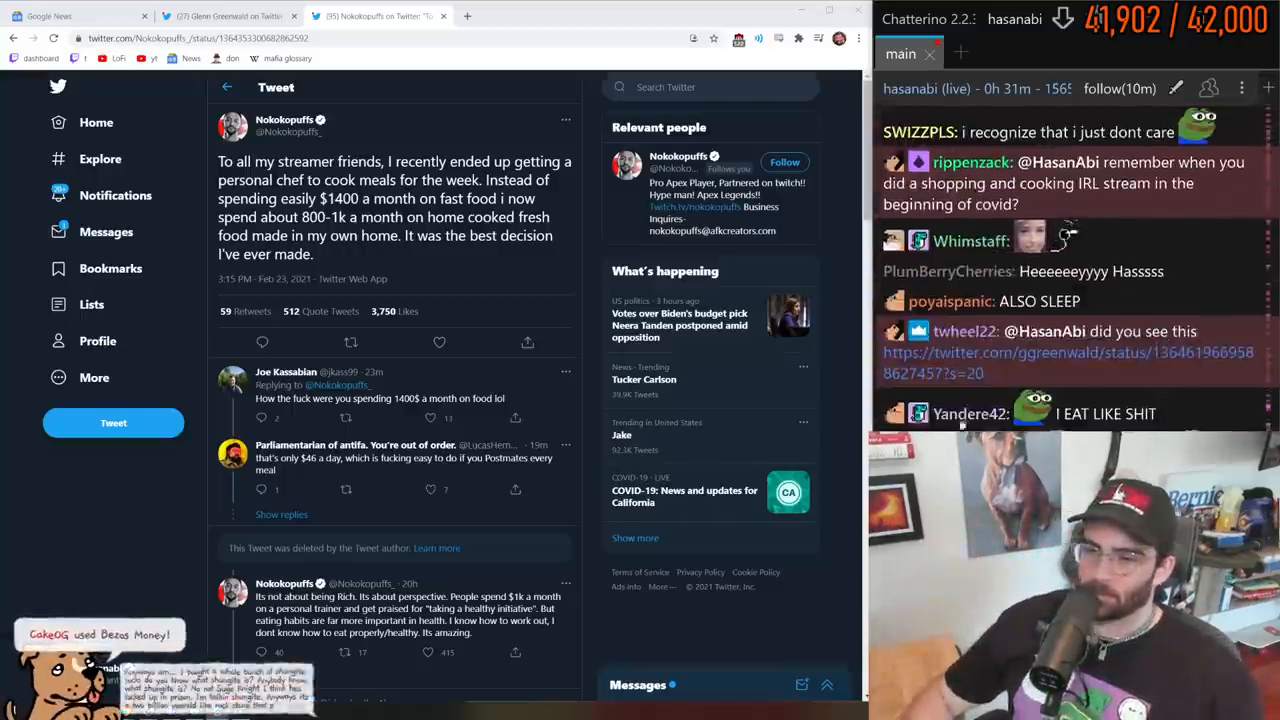
Select the $1400 fast-food spending figure in the tweet and keep reading below it.
left_click_drag(319, 198, 373, 217)
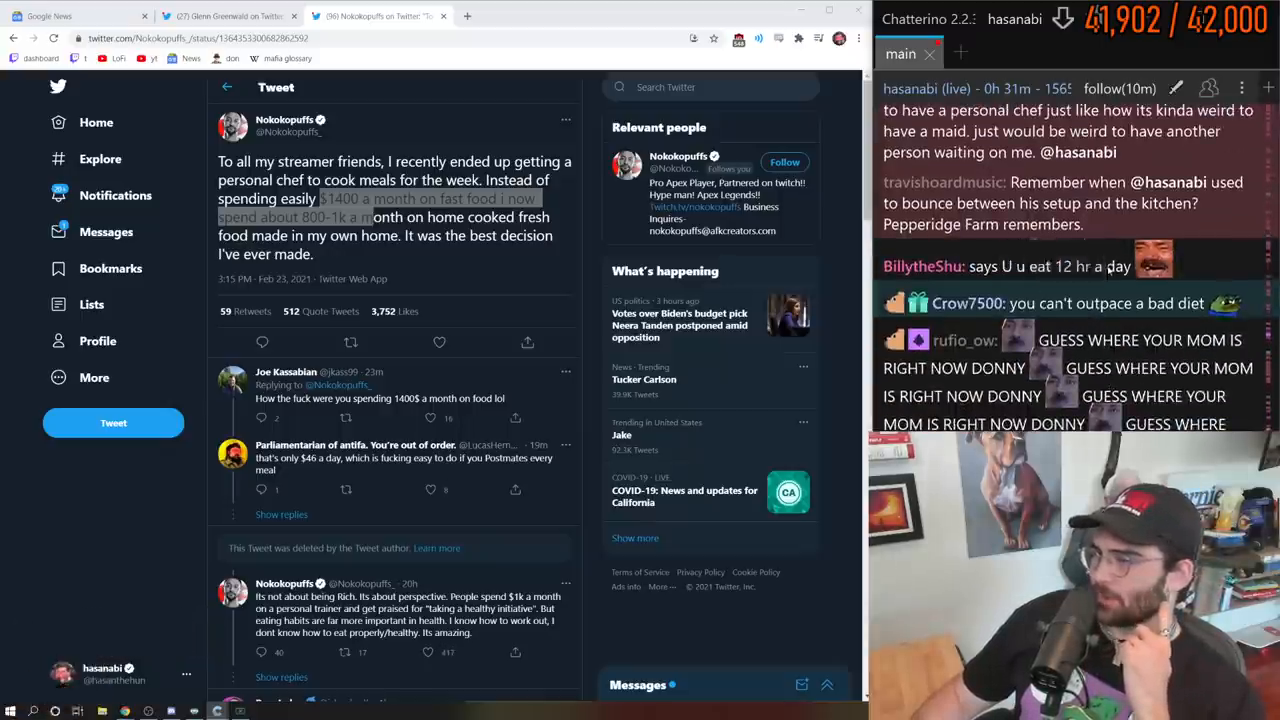
scroll("down", 3)
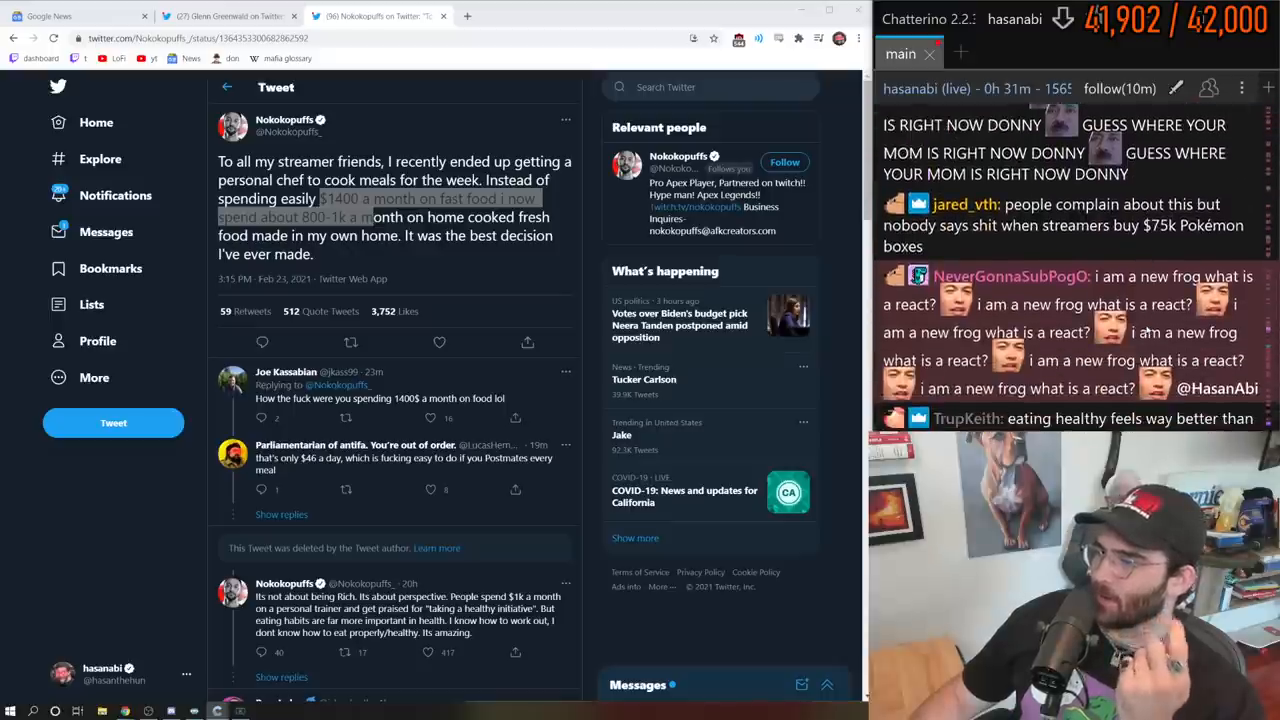
scroll("down", 3)
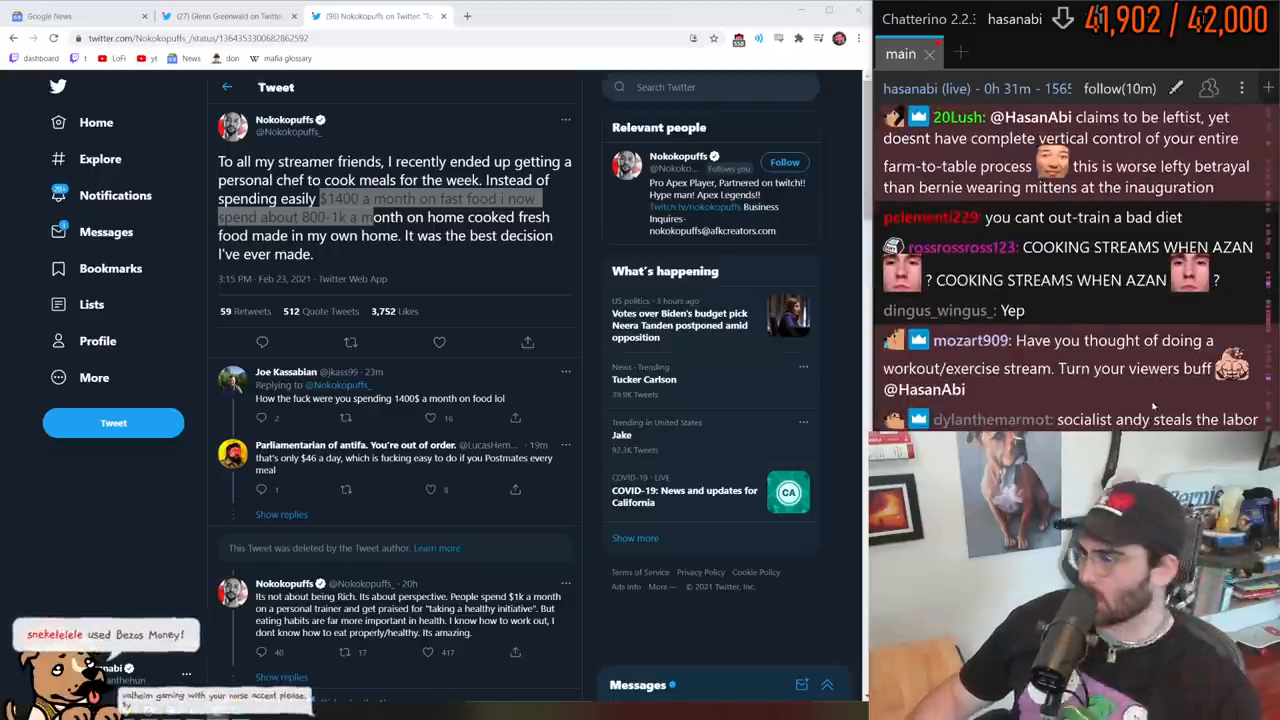
scroll("down", 3)
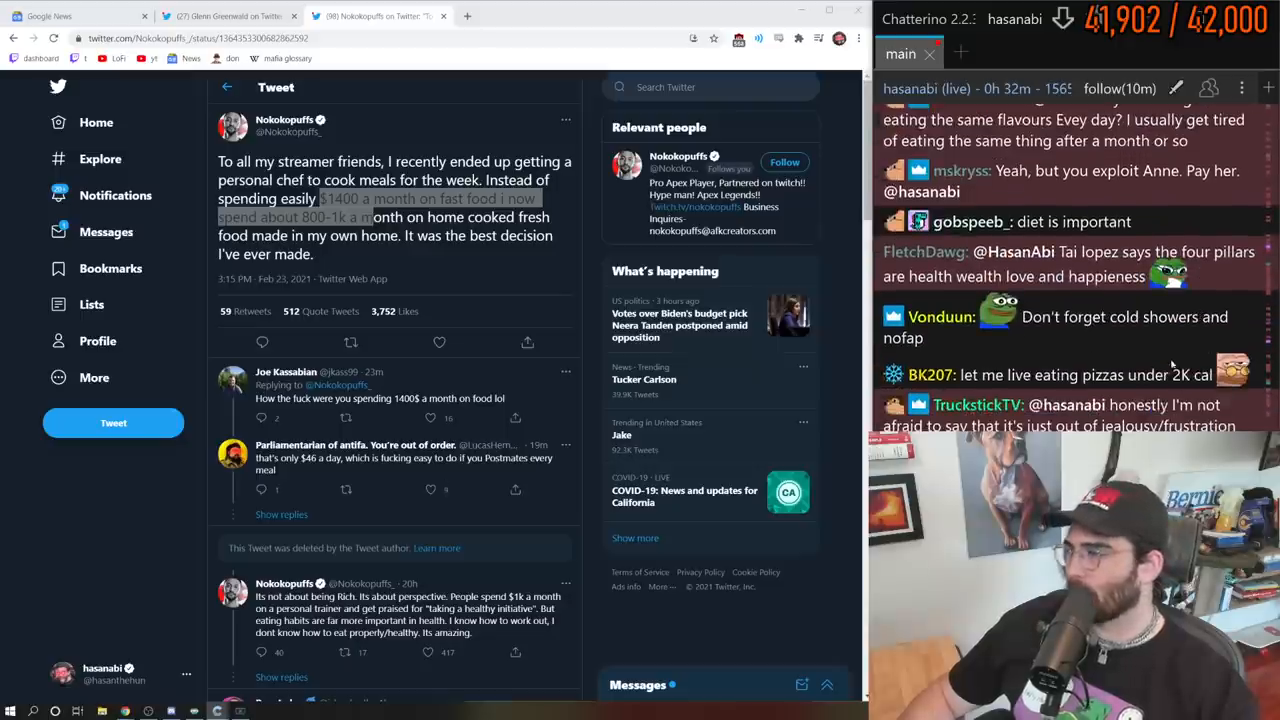
scroll("down", 3)
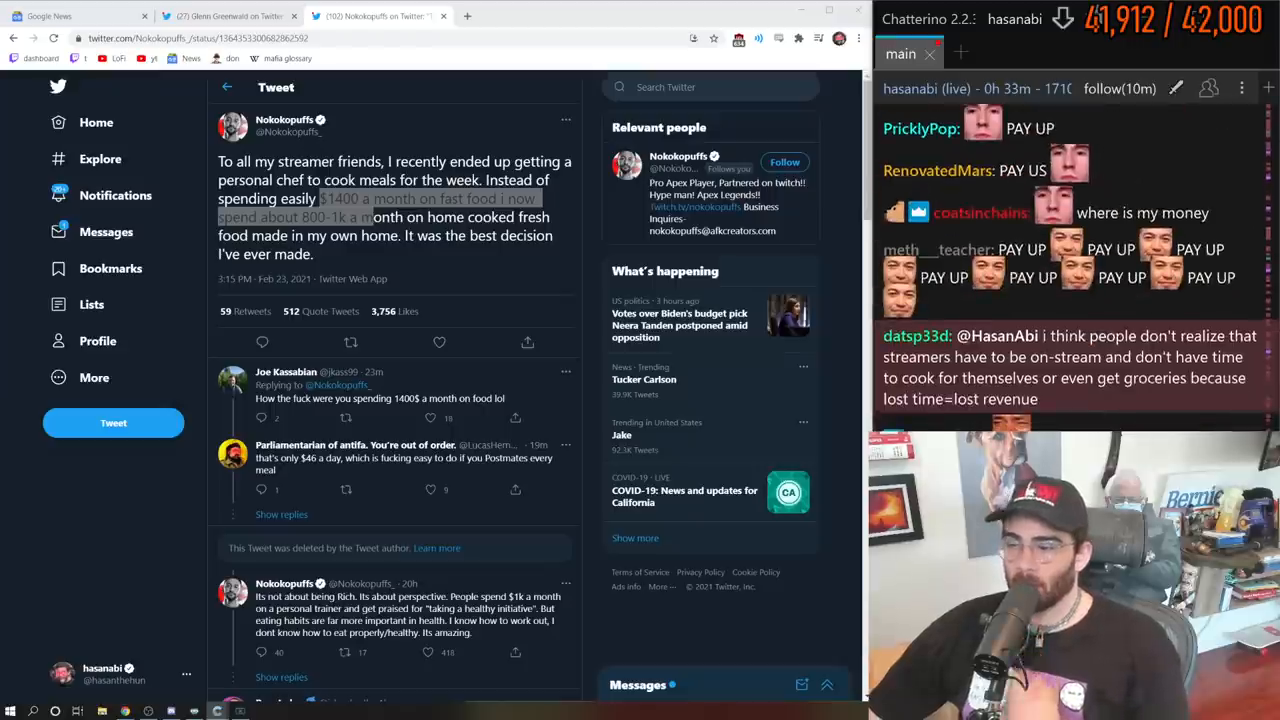
scroll("down", 3)
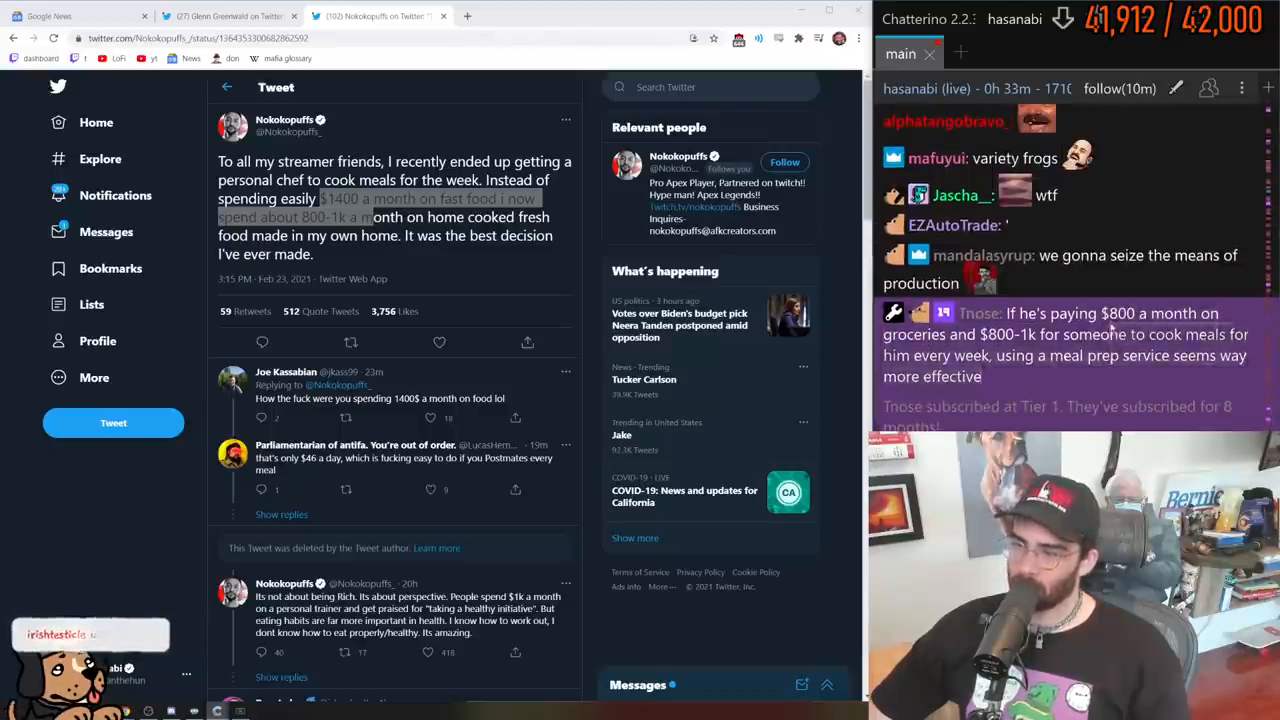
scroll("down", 3)
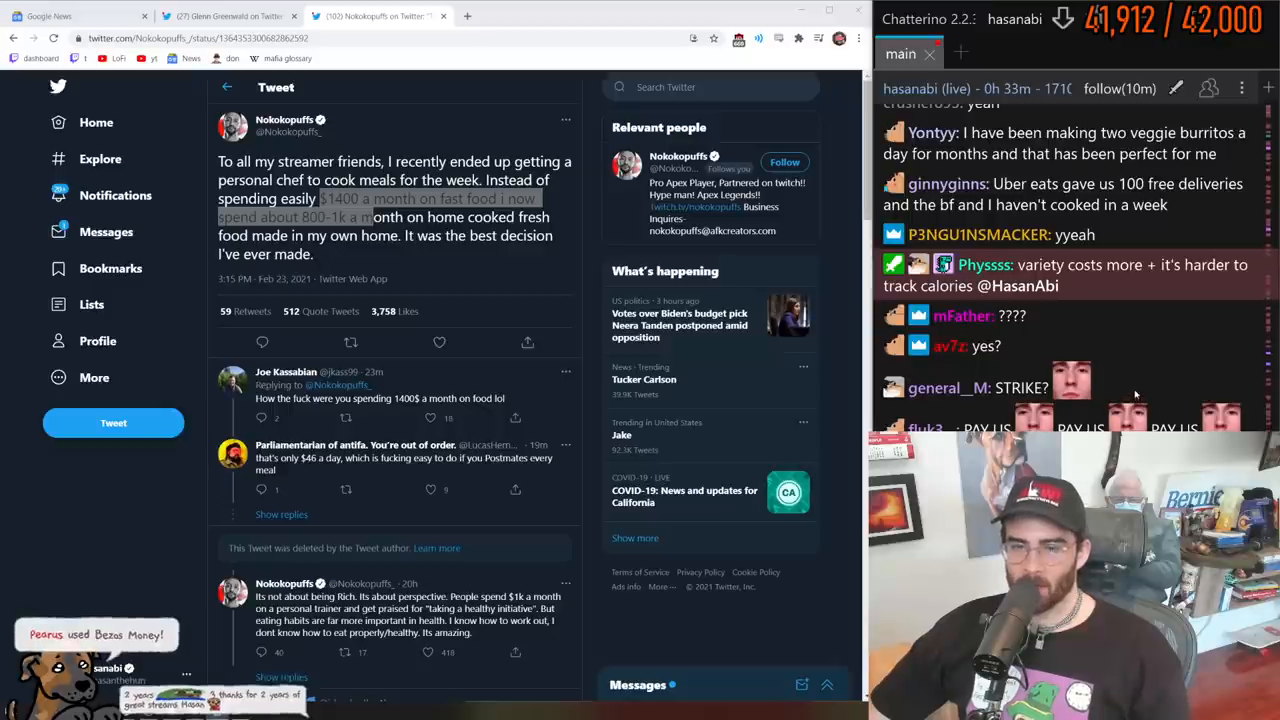
scroll("down", 3)
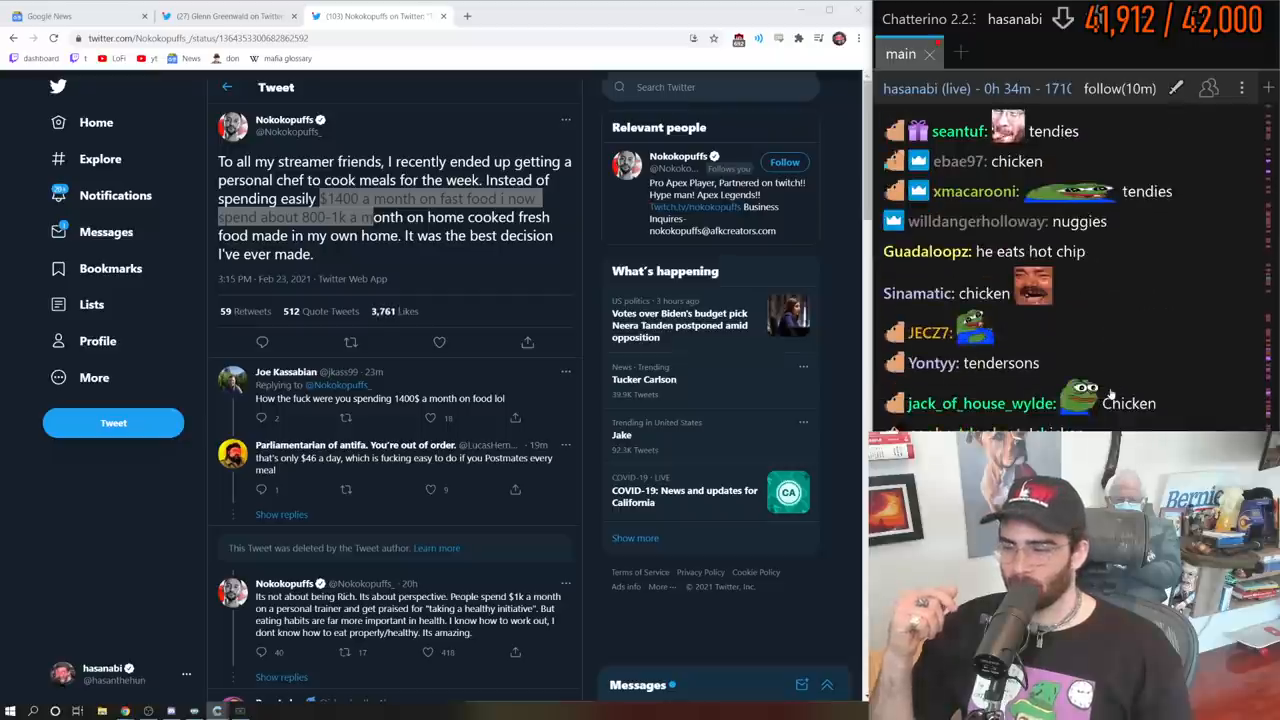
scroll("down", 3)
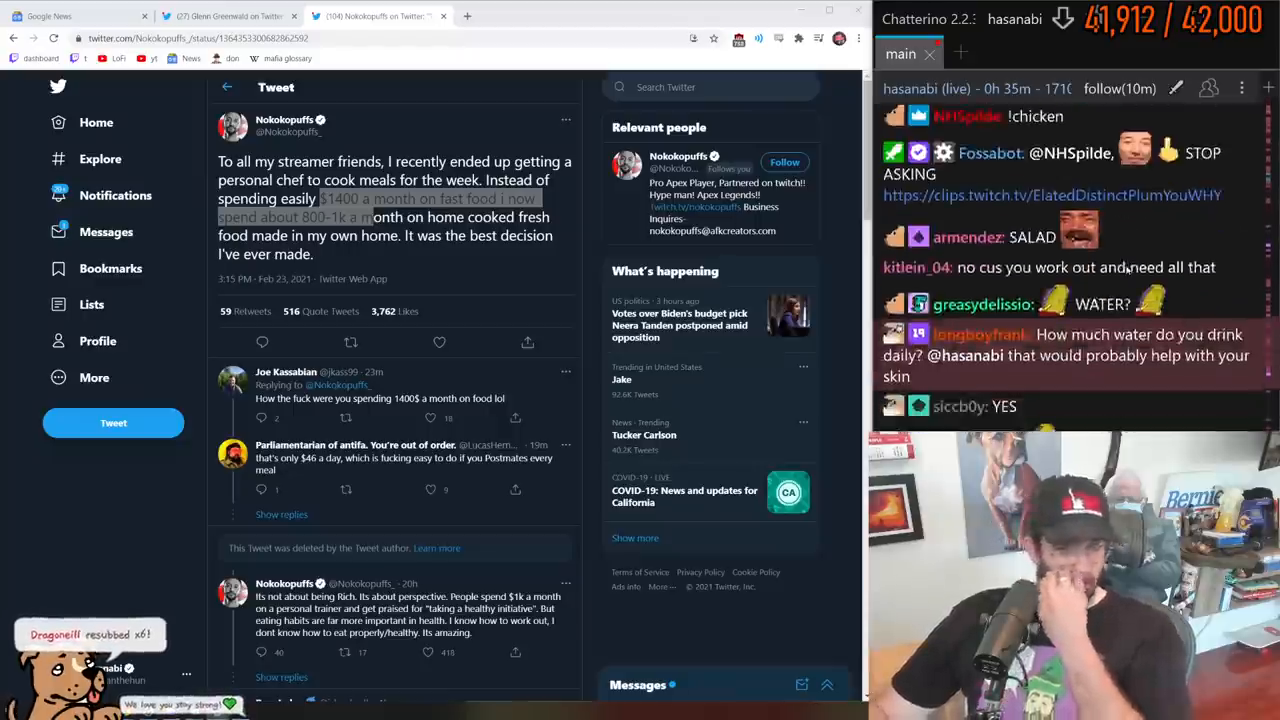
scroll("down", 3)
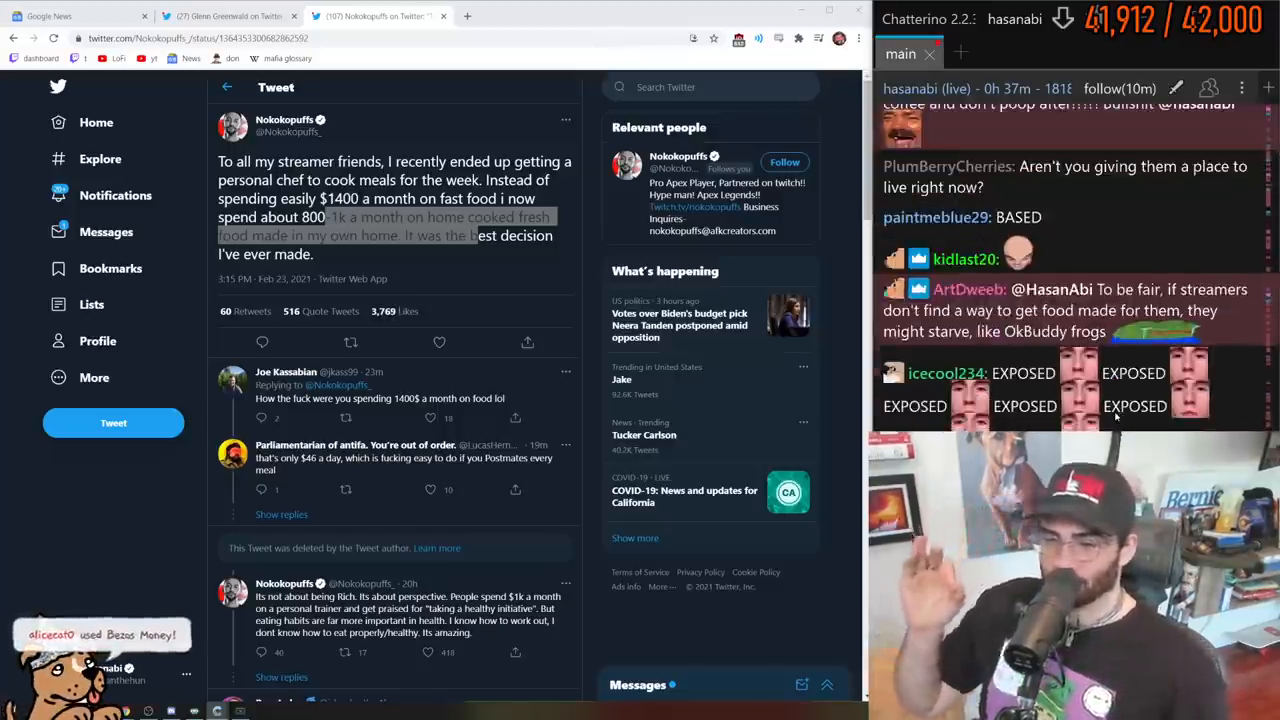
scroll("down", 3)
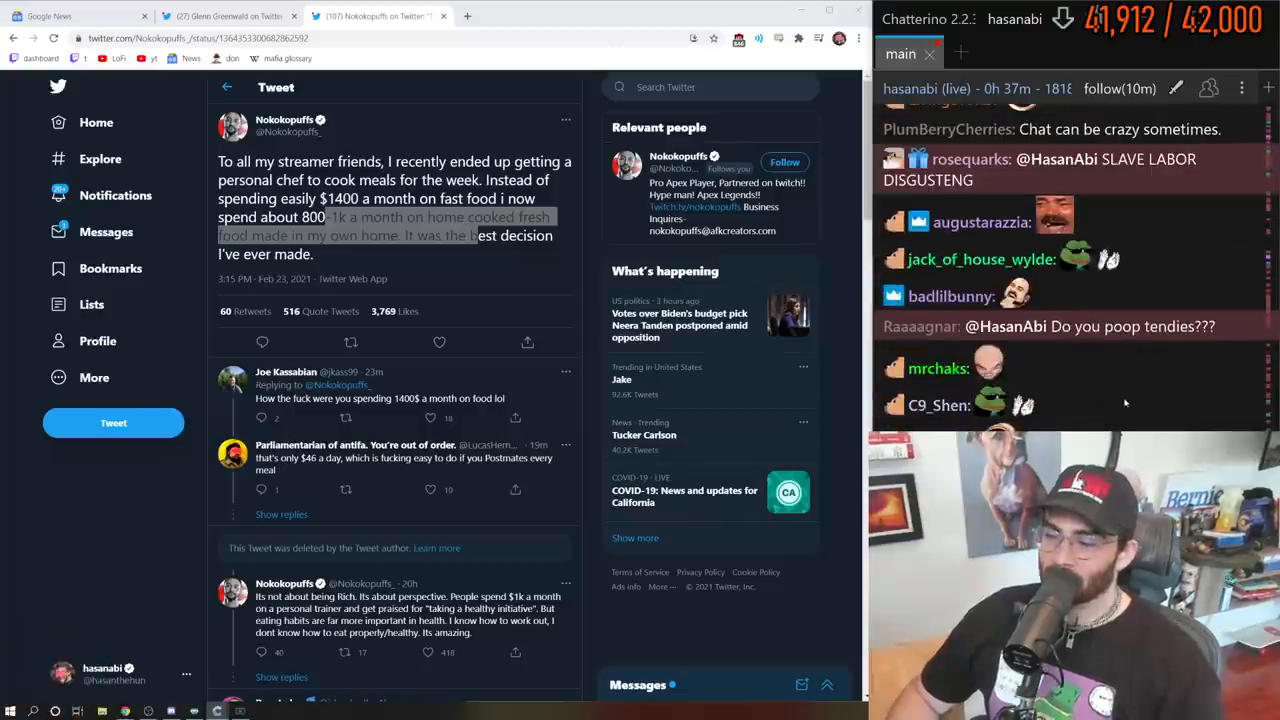
scroll("down", 3)
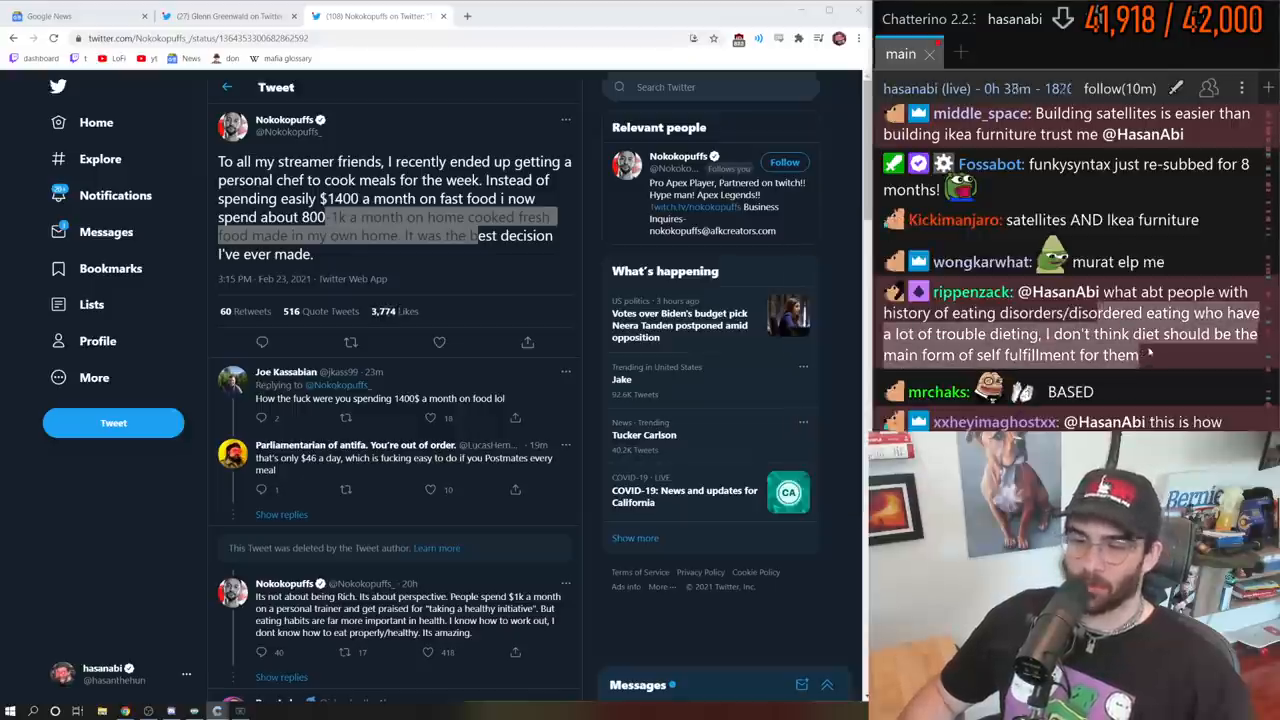
scroll("down", 3)
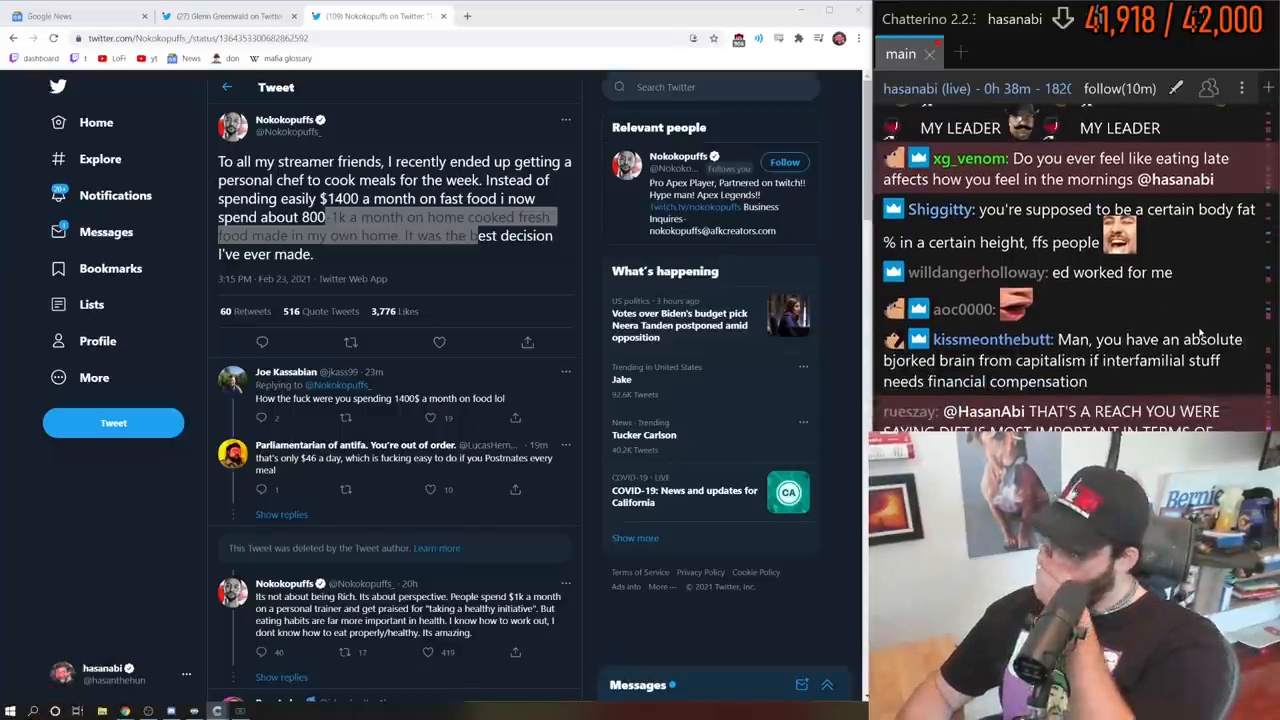
scroll("down", 3)
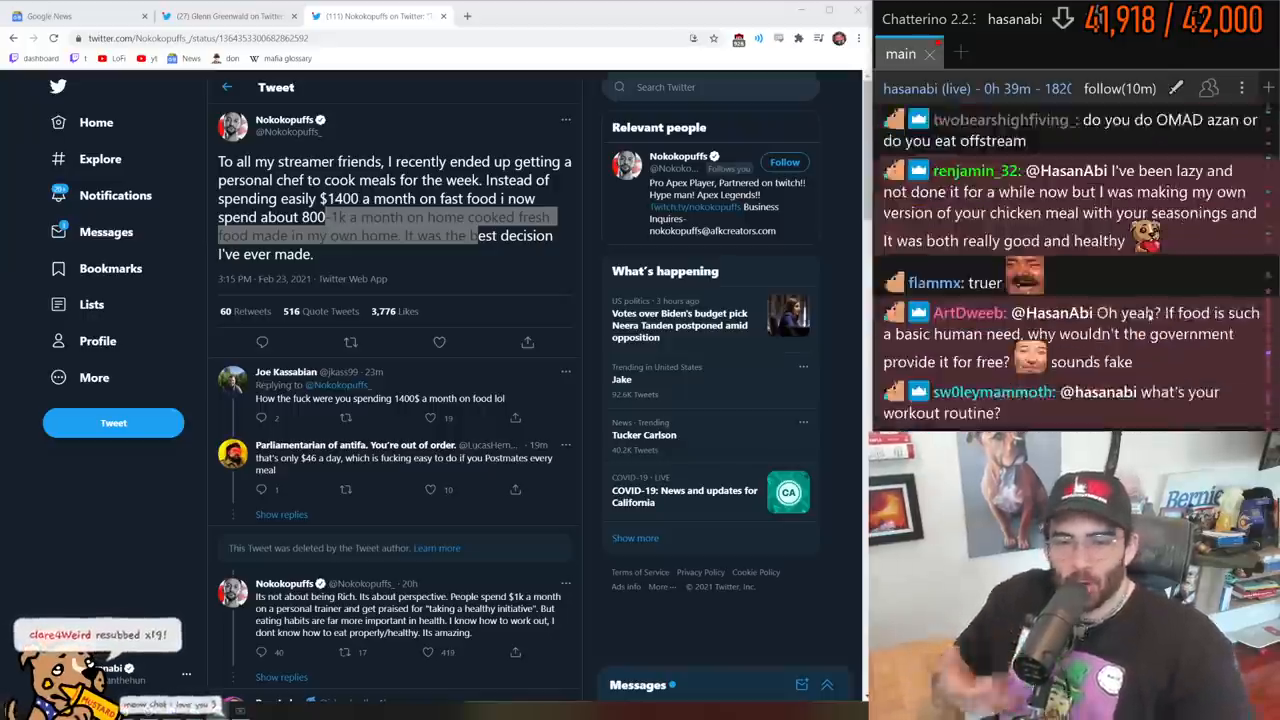
scroll("down", 3)
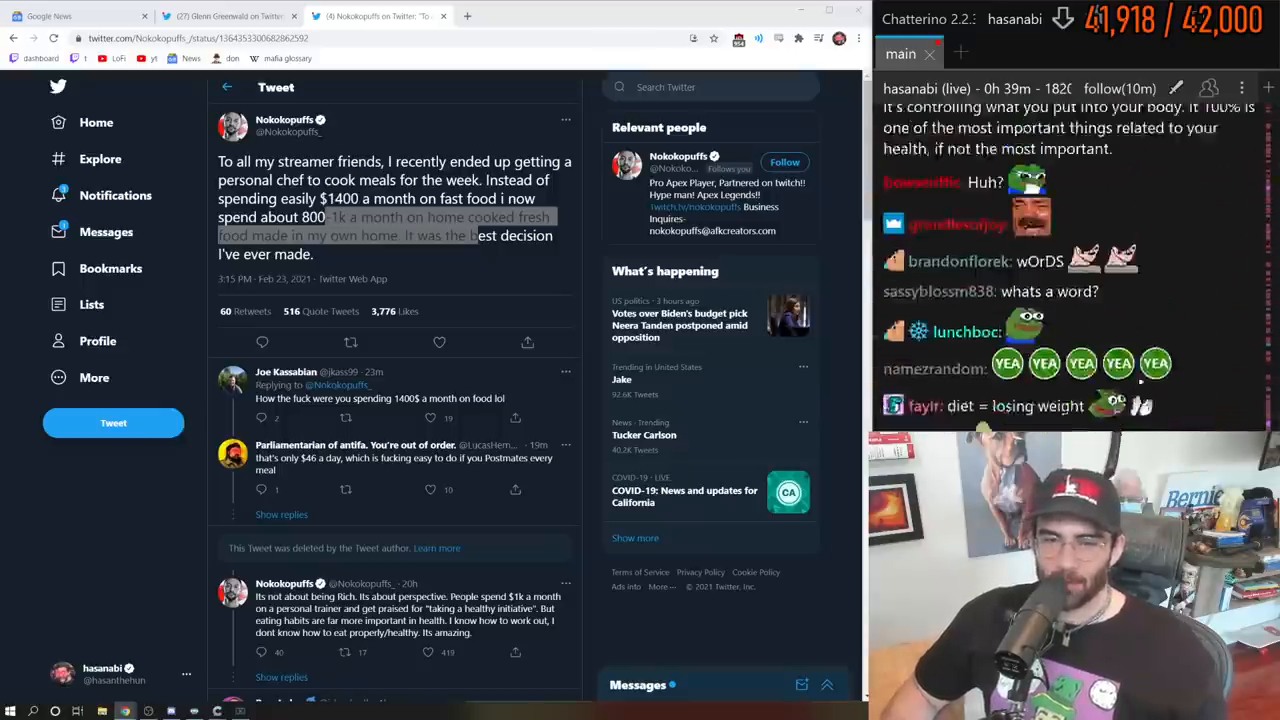
scroll("down", 3)
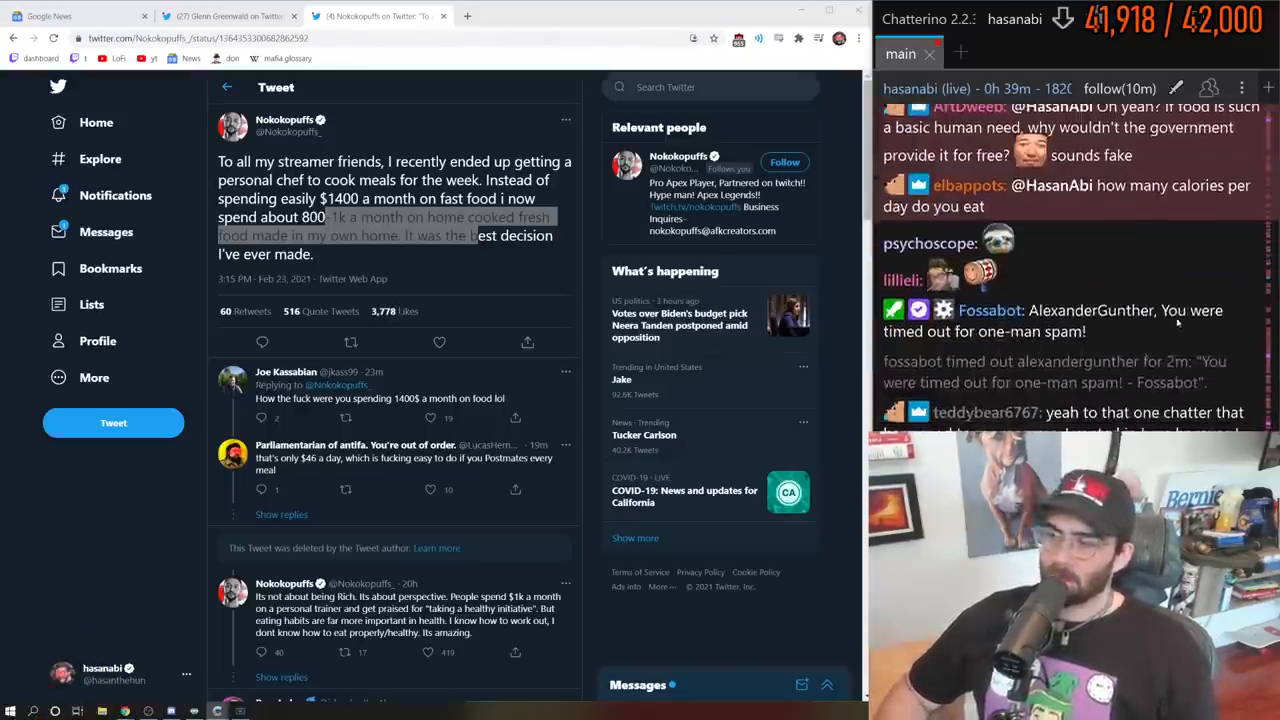
scroll("down", 3)
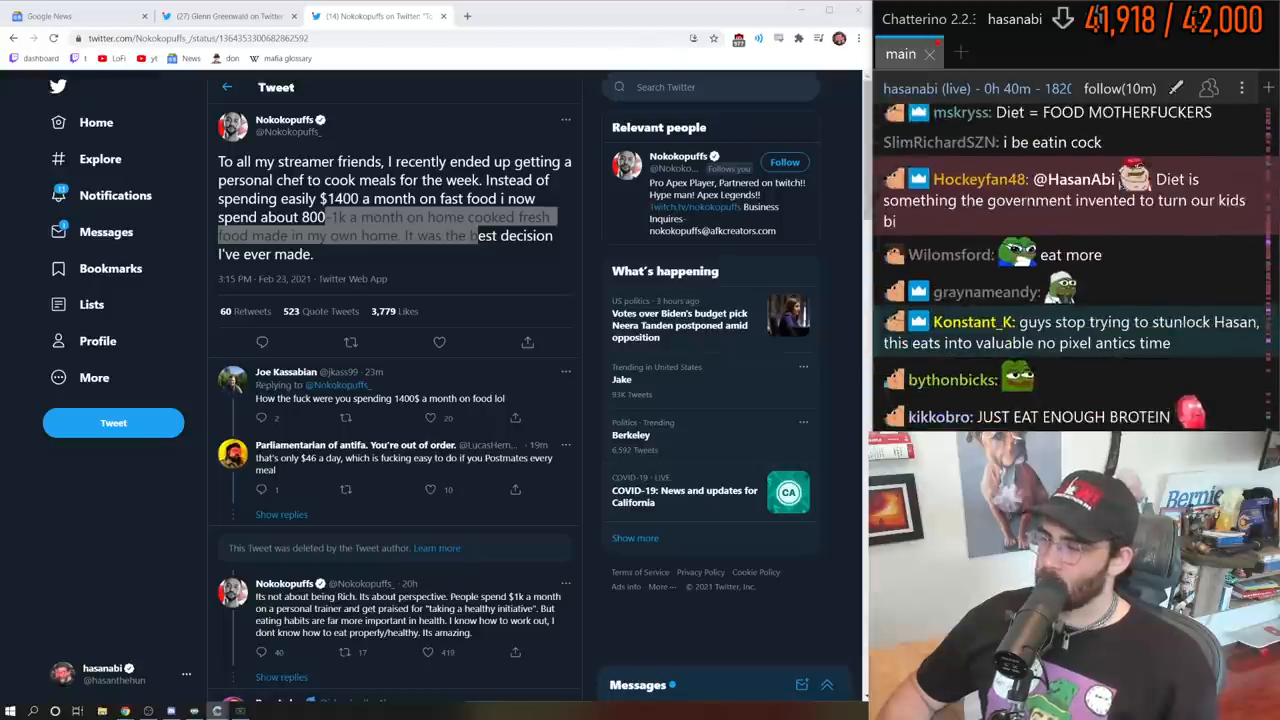
scroll("down", 3)
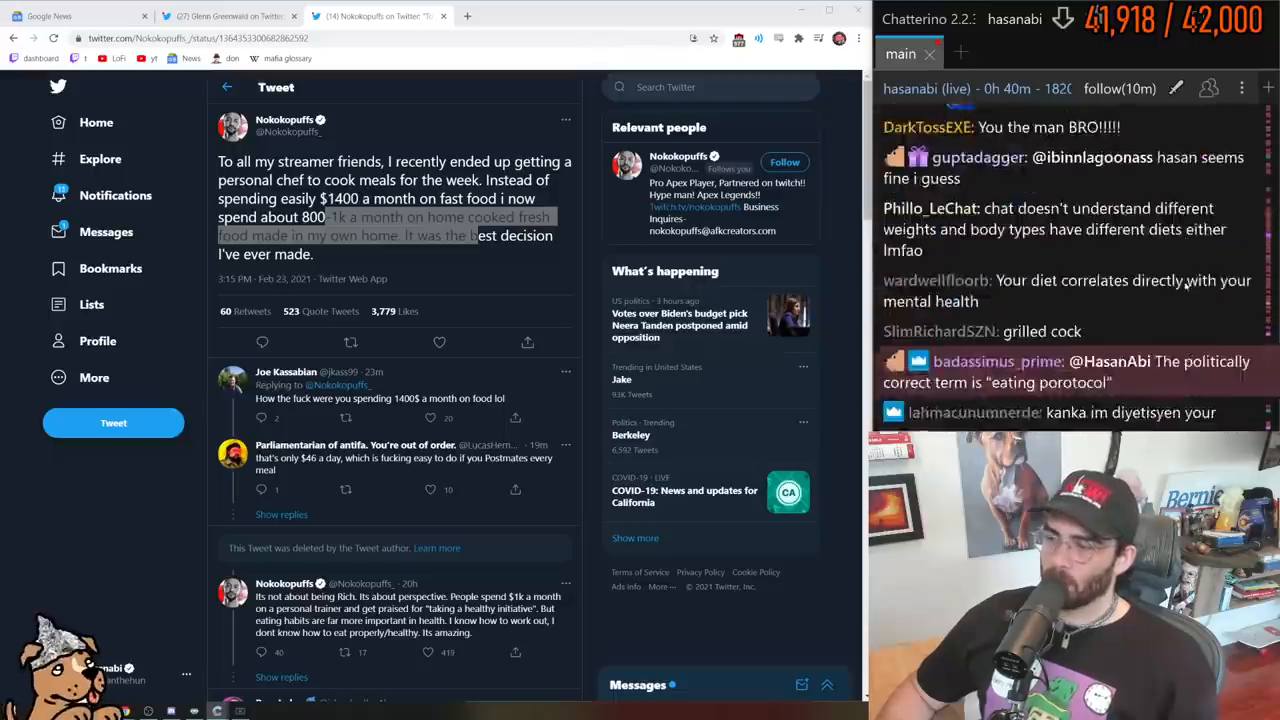
scroll("down", 3)
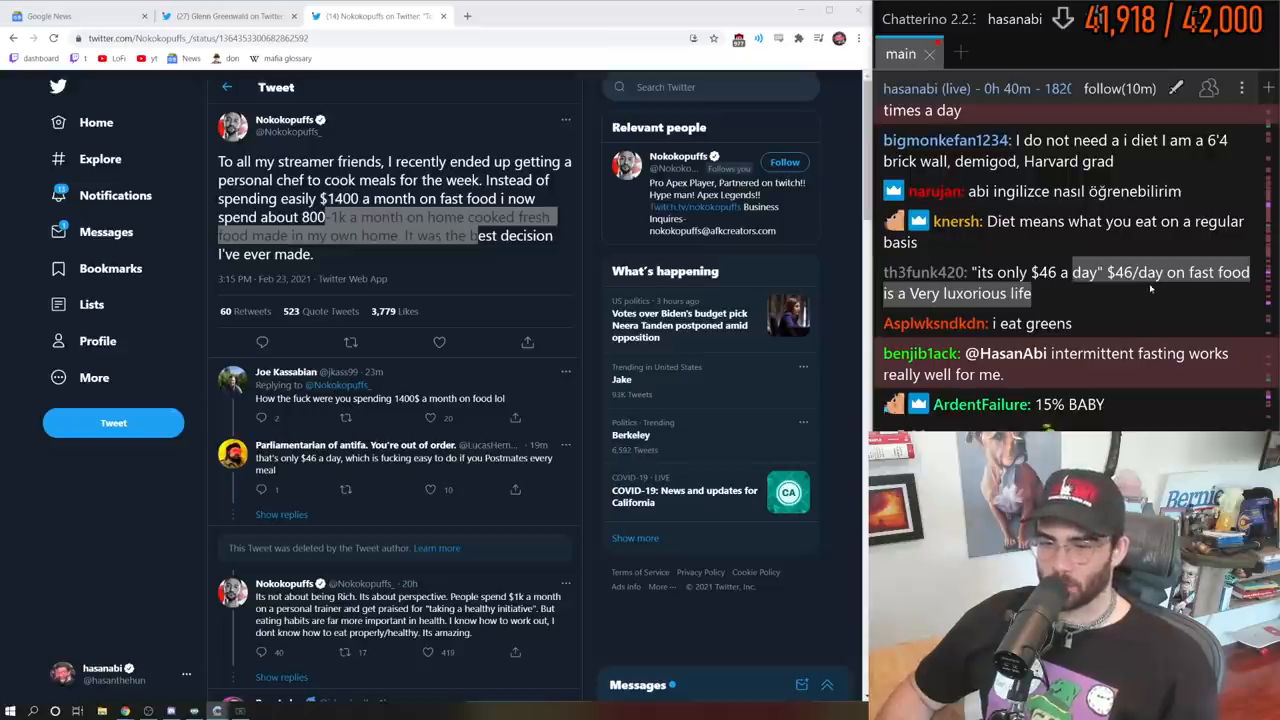
scroll("down", 3)
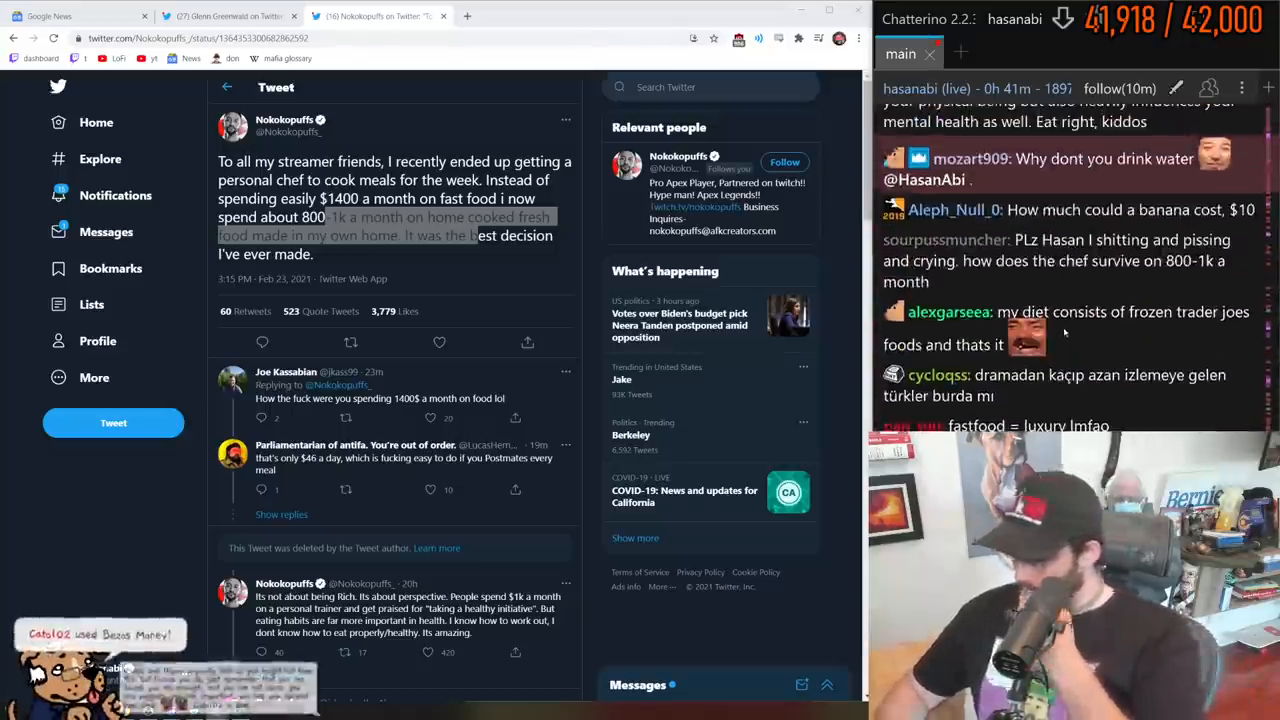
scroll("down", 3)
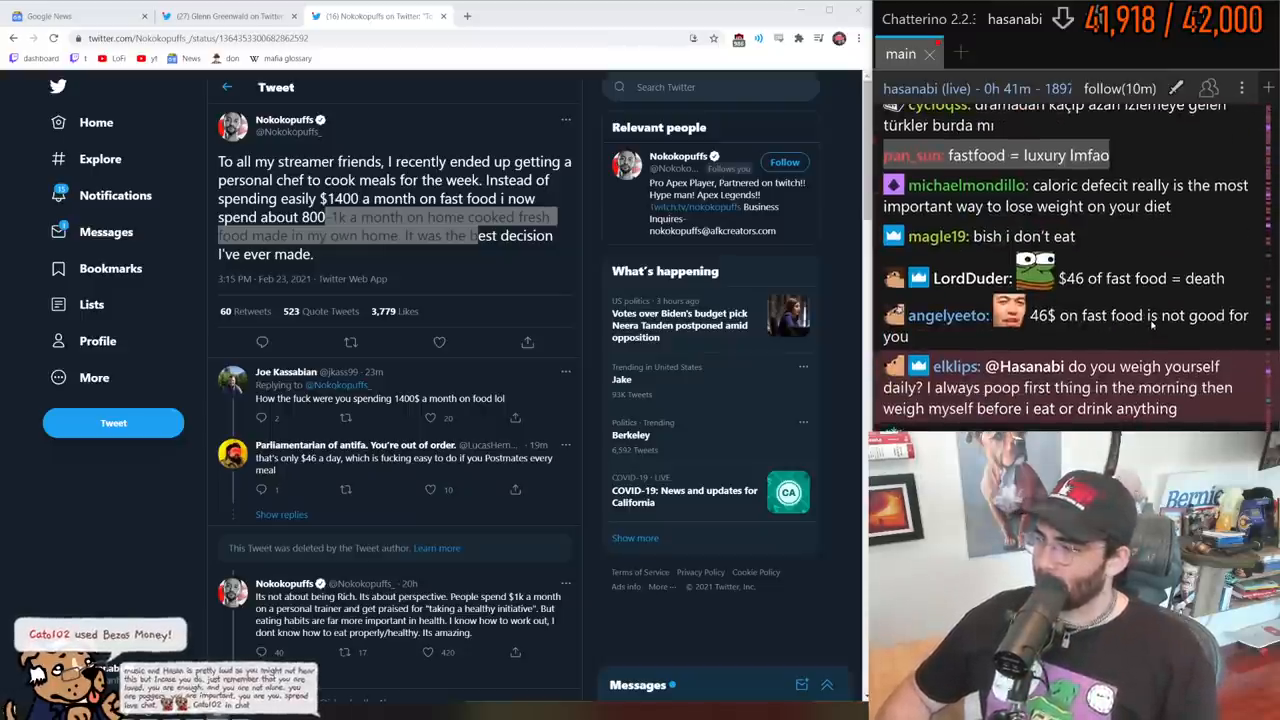
scroll("down", 3)
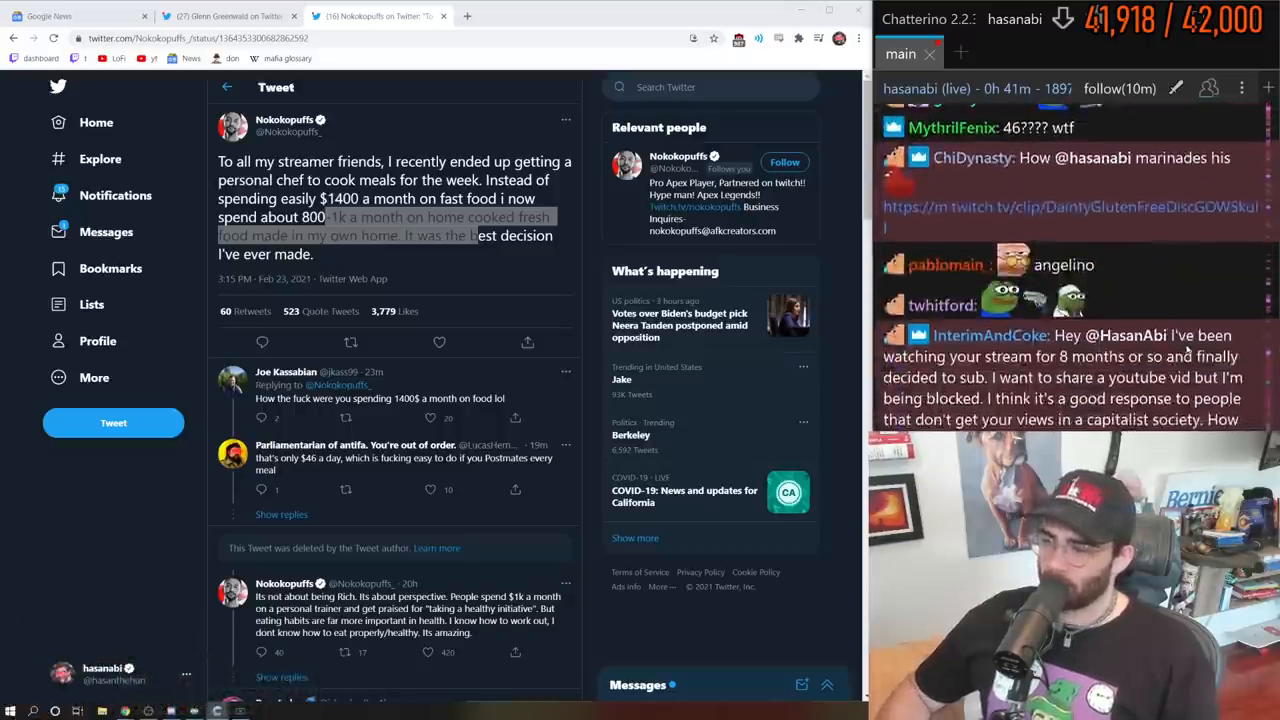
mouse_move(1070, 207)
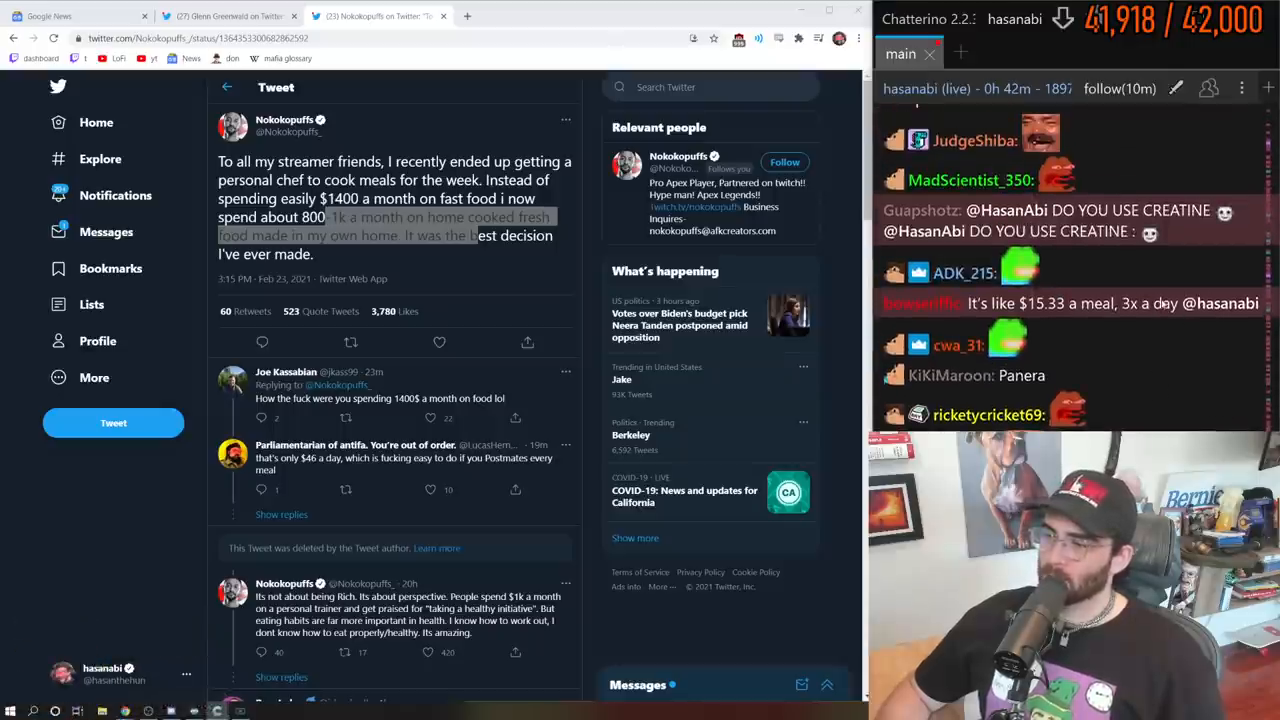
scroll("down", 3)
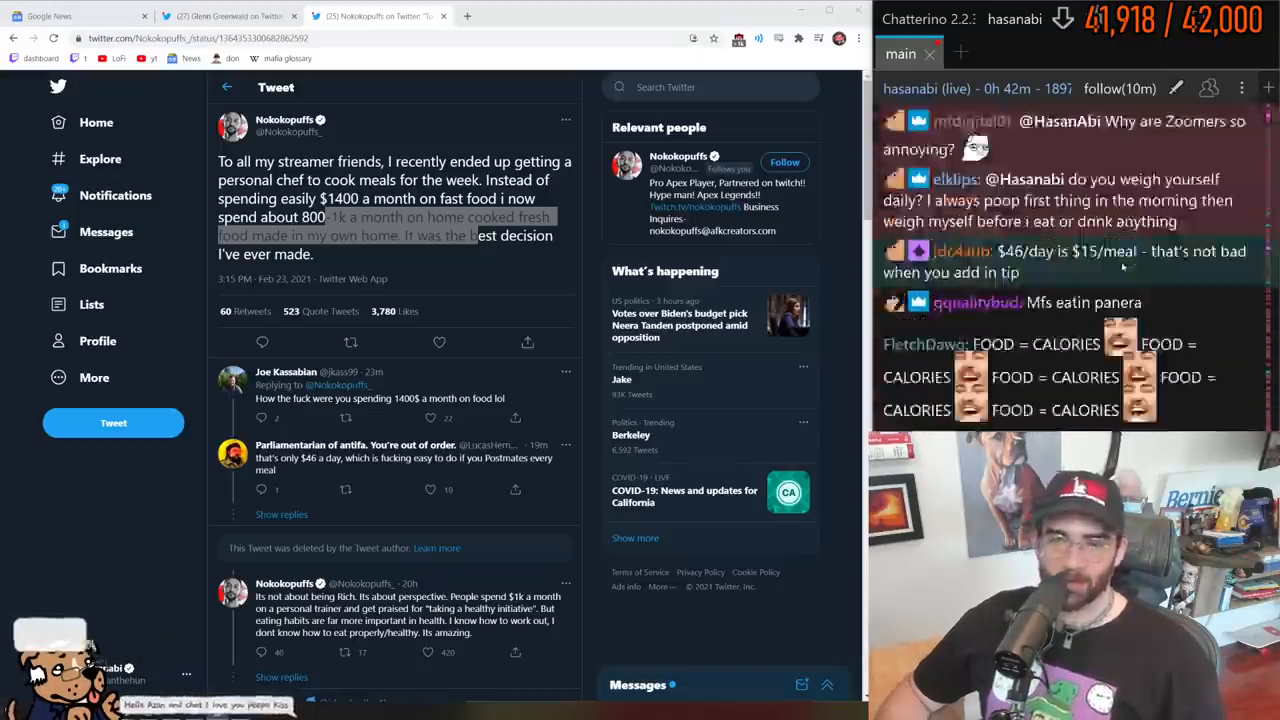
scroll("down", 3)
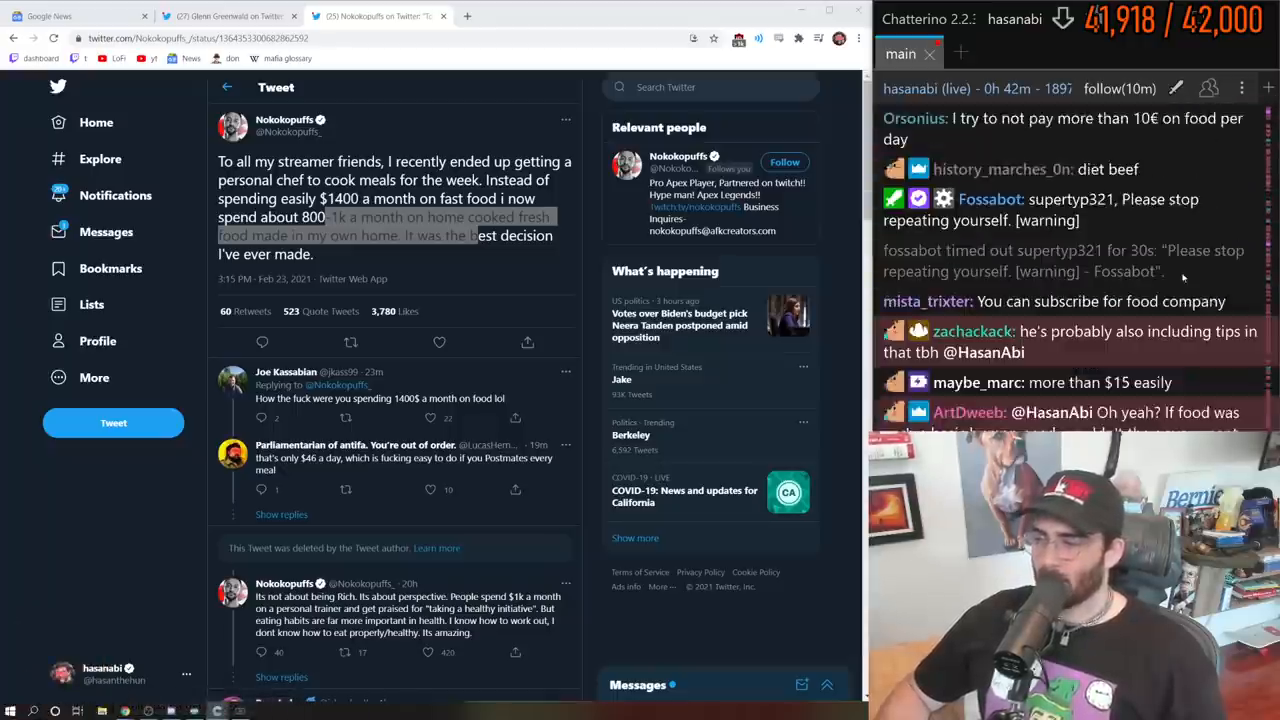
scroll("down", 3)
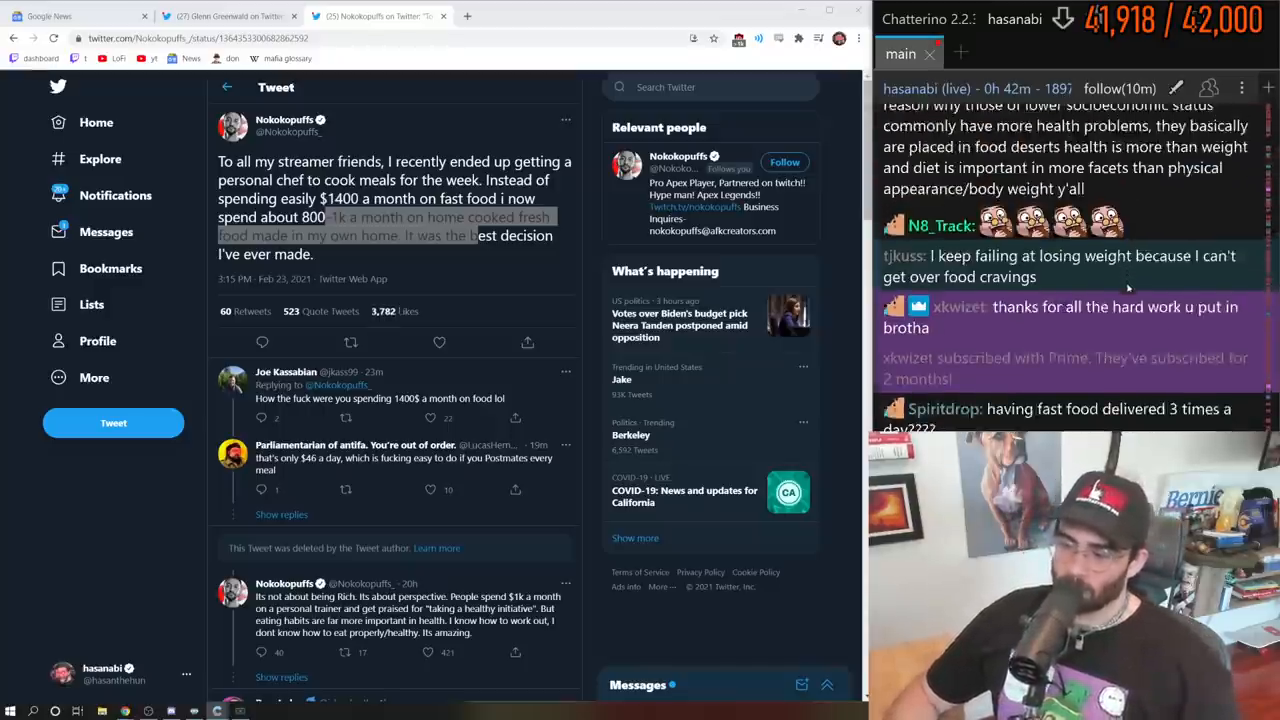
scroll("down", 3)
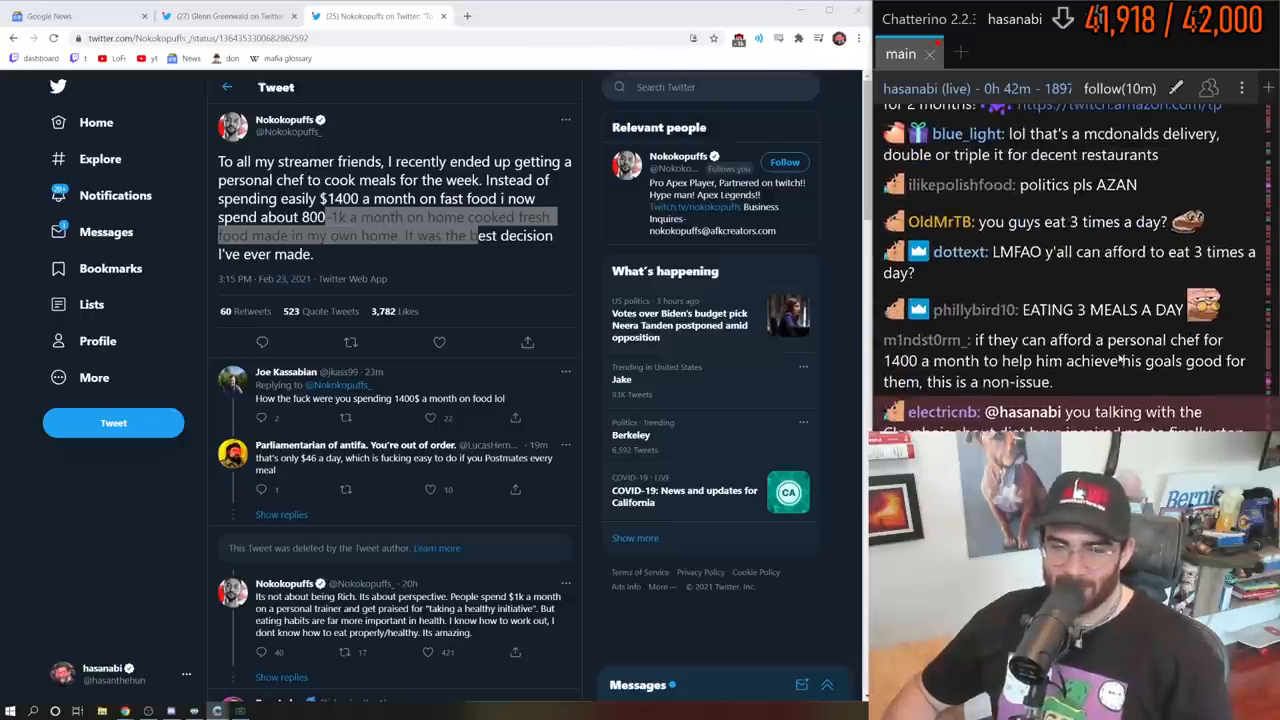